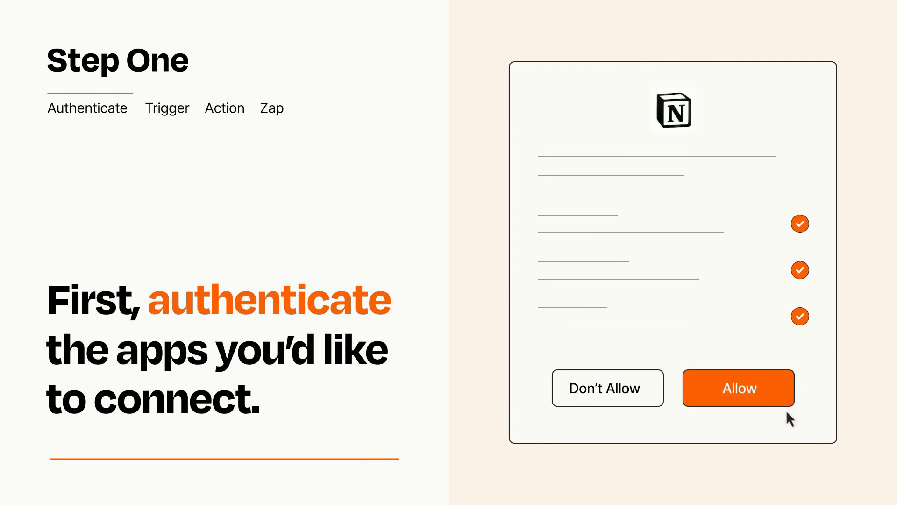
Step: Allow Zapier to access the Notion account on the authorization screen
{"action": "left_click", "coordinate": [738, 387]}
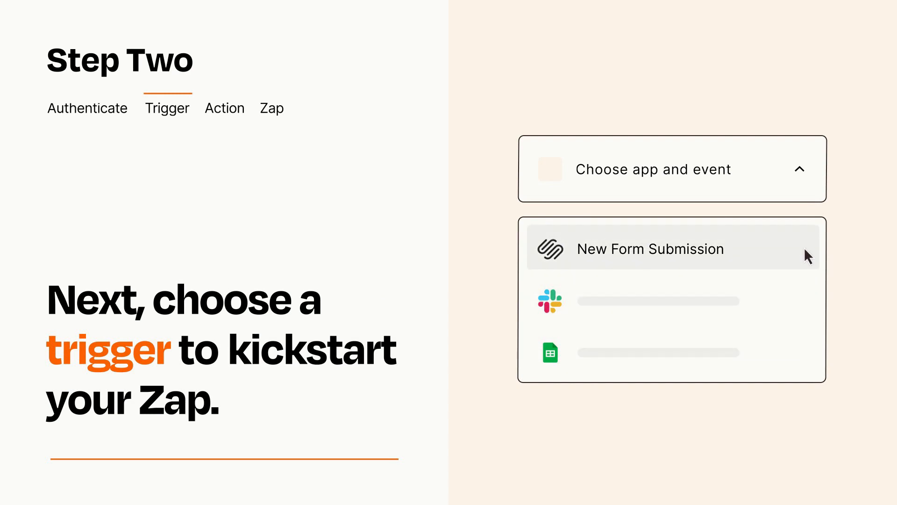
{"action": "mouse_move", "coordinate": [808, 259]}
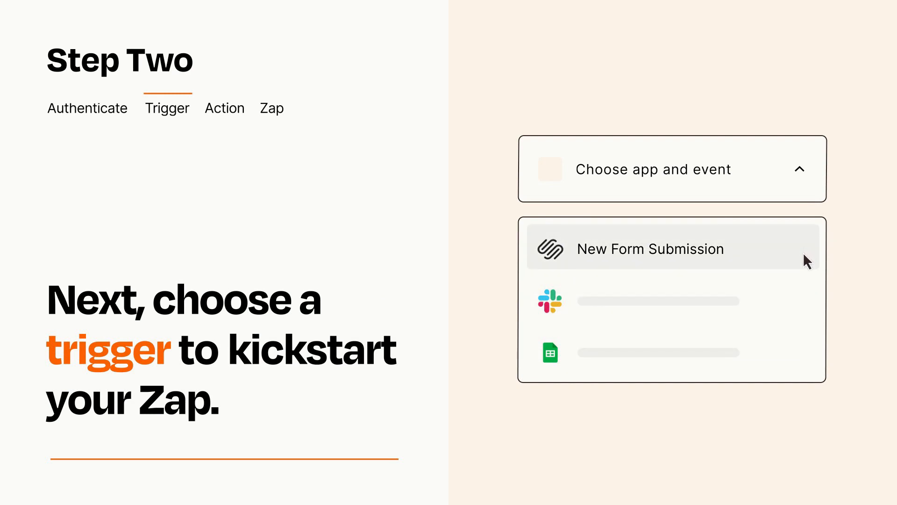
Step: Set New Form Submission as the Zap's trigger event
{"action": "left_click", "coordinate": [650, 248]}
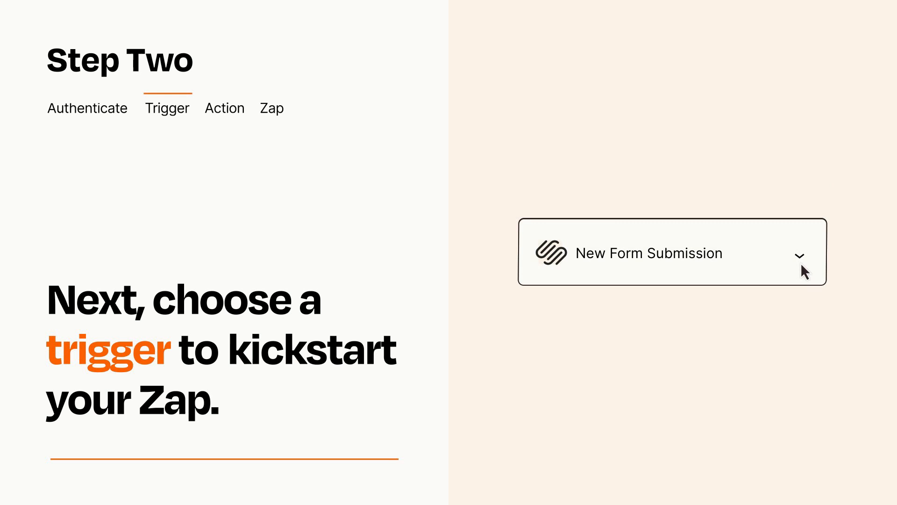
{"action": "mouse_move", "coordinate": [812, 269]}
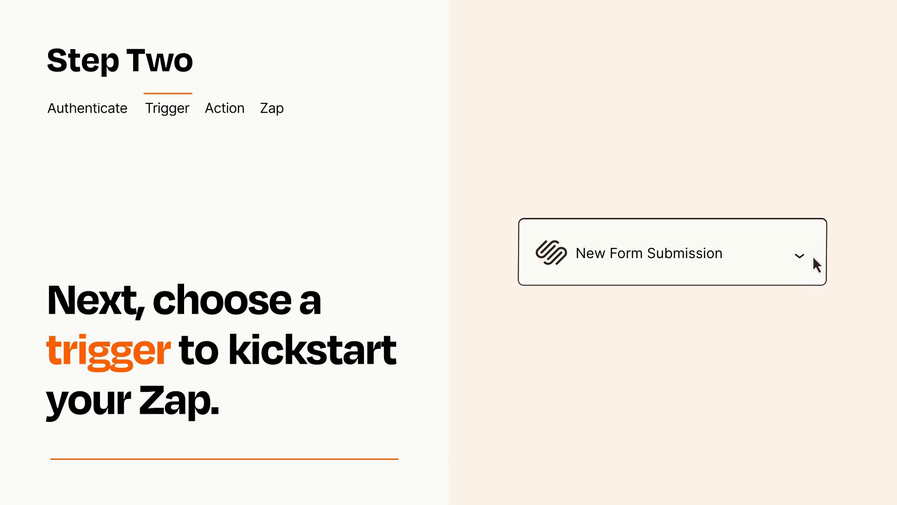
{"action": "mouse_move", "coordinate": [813, 258]}
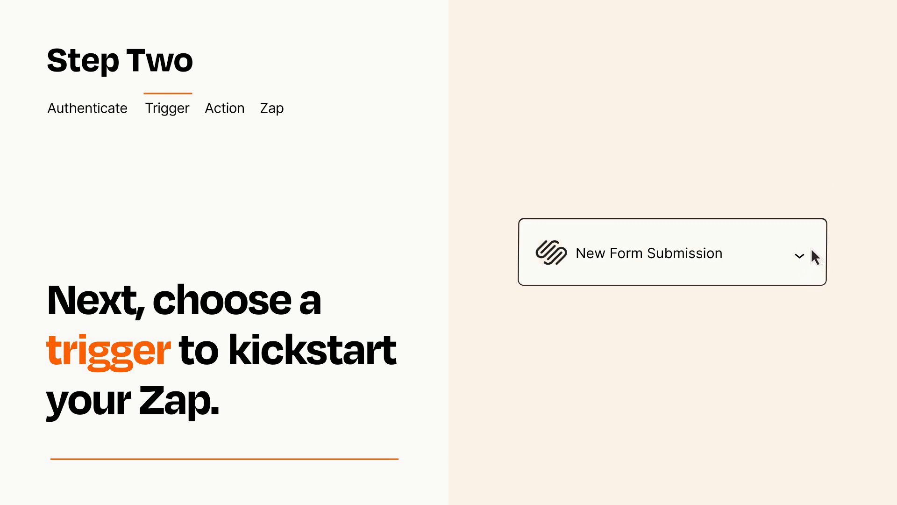
{"action": "left_click", "coordinate": [224, 107]}
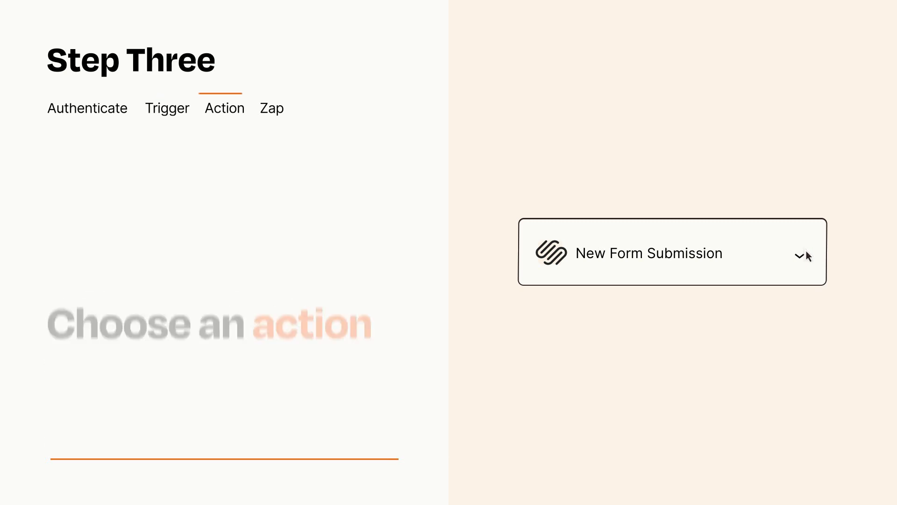
Step: Add a Notion Create Database Item action below the trigger and publish the Zap
{"action": "left_click", "coordinate": [672, 252]}
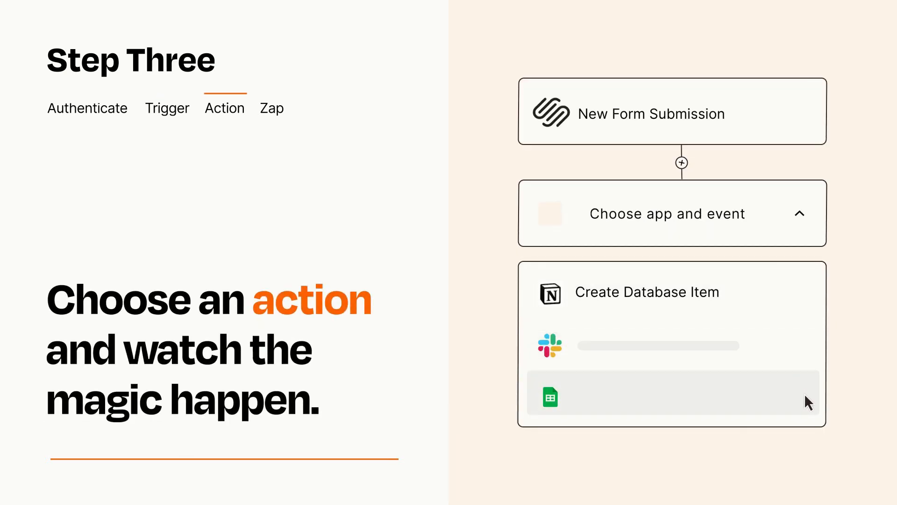
{"action": "mouse_move", "coordinate": [807, 304]}
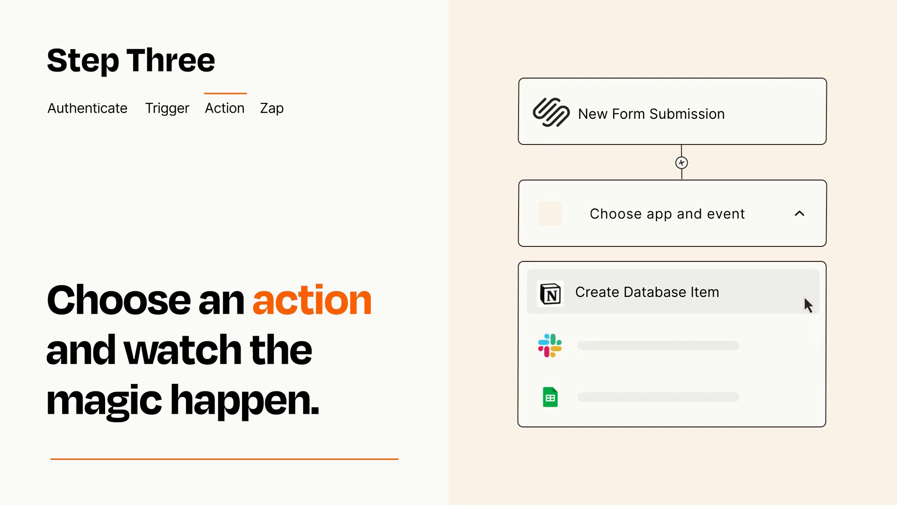
{"action": "left_click", "coordinate": [647, 292]}
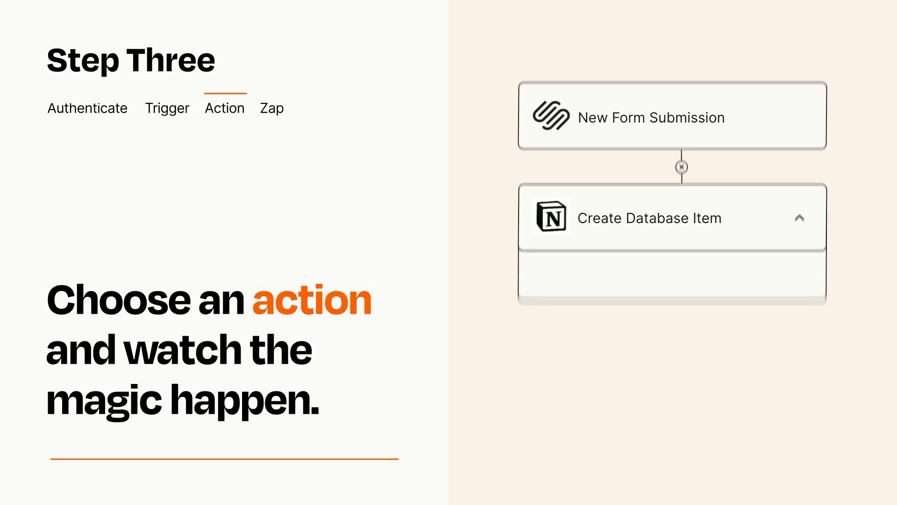
{"action": "left_click", "coordinate": [225, 108]}
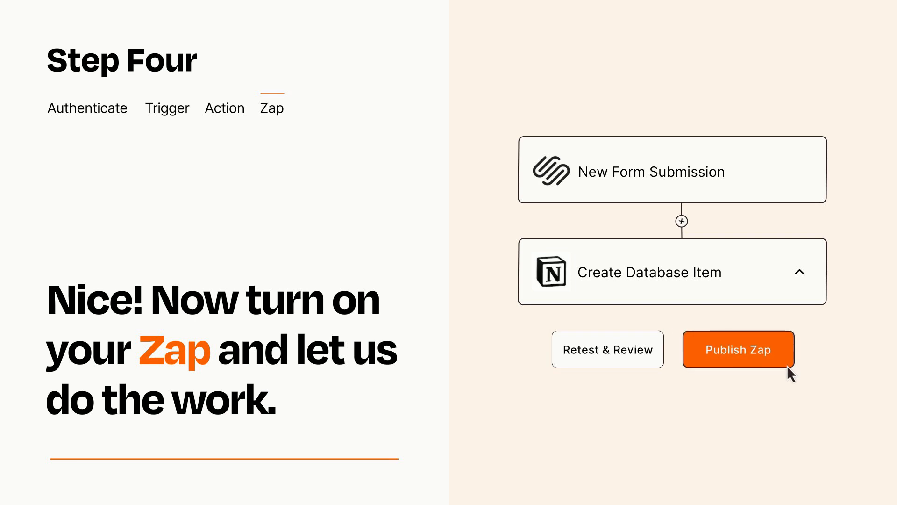
{"action": "left_click", "coordinate": [738, 349]}
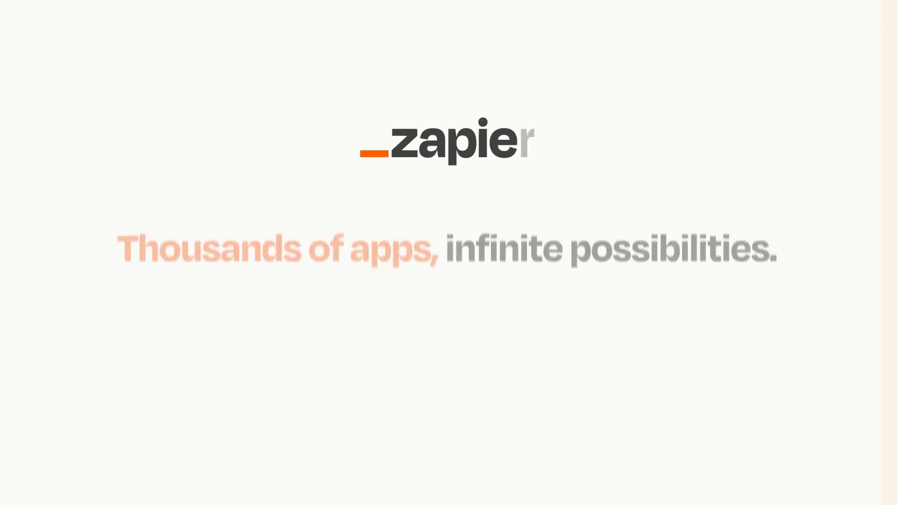